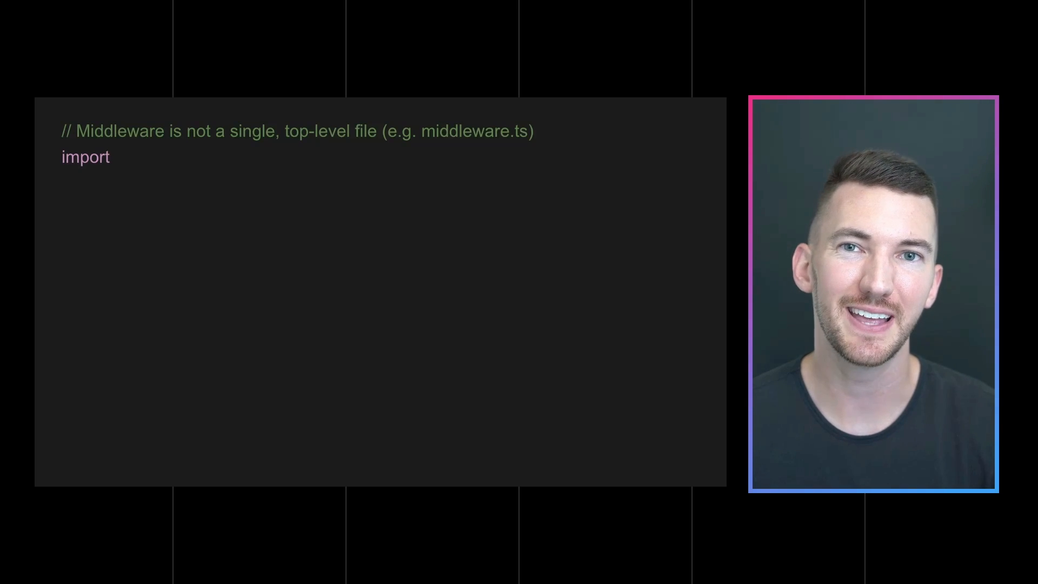
pyautogui.write("{ NextResponse } from 'next/server';")
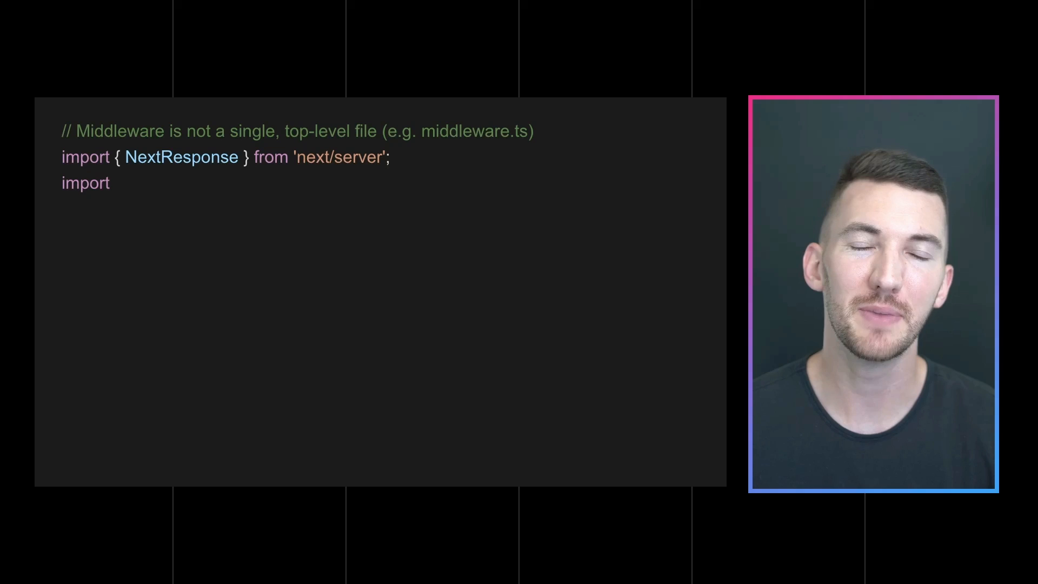
pyautogui.write("type { NextRequest } from 'next/server';")
pyautogui.write('const response = new Nex')
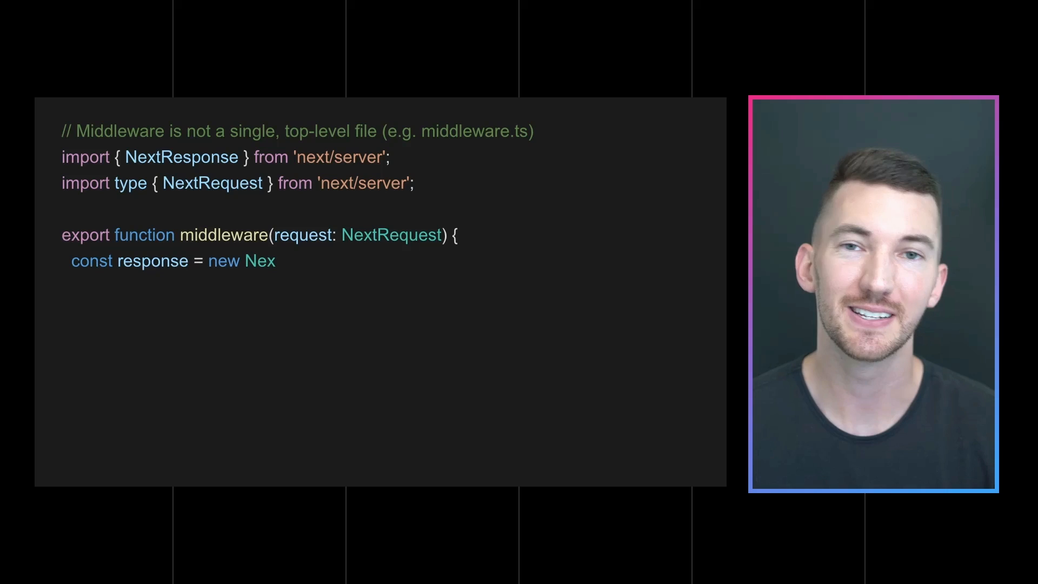
pyautogui.write('tResponse();')
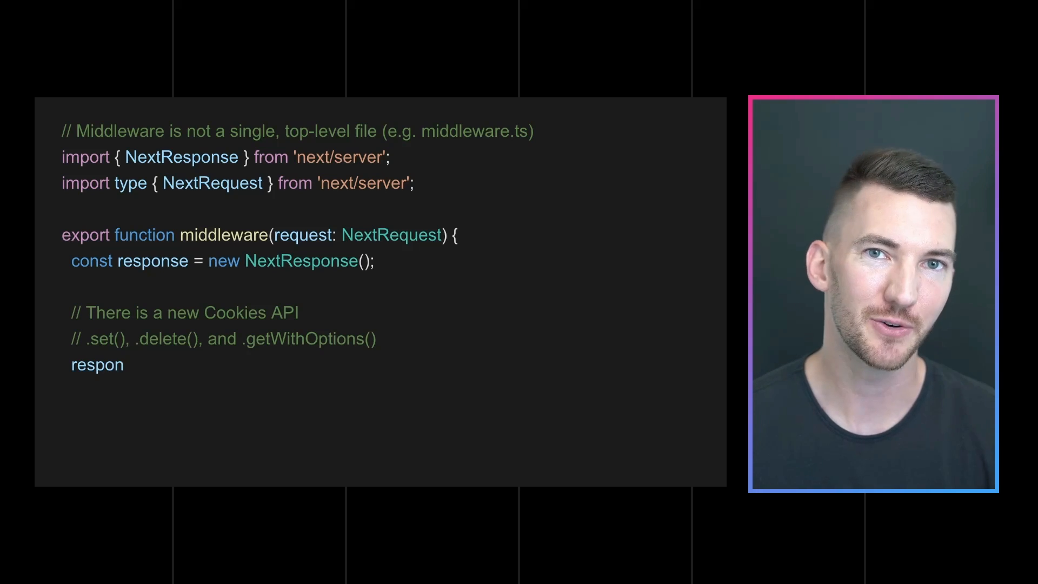
pyautogui.write("se.cookies.set('new-")
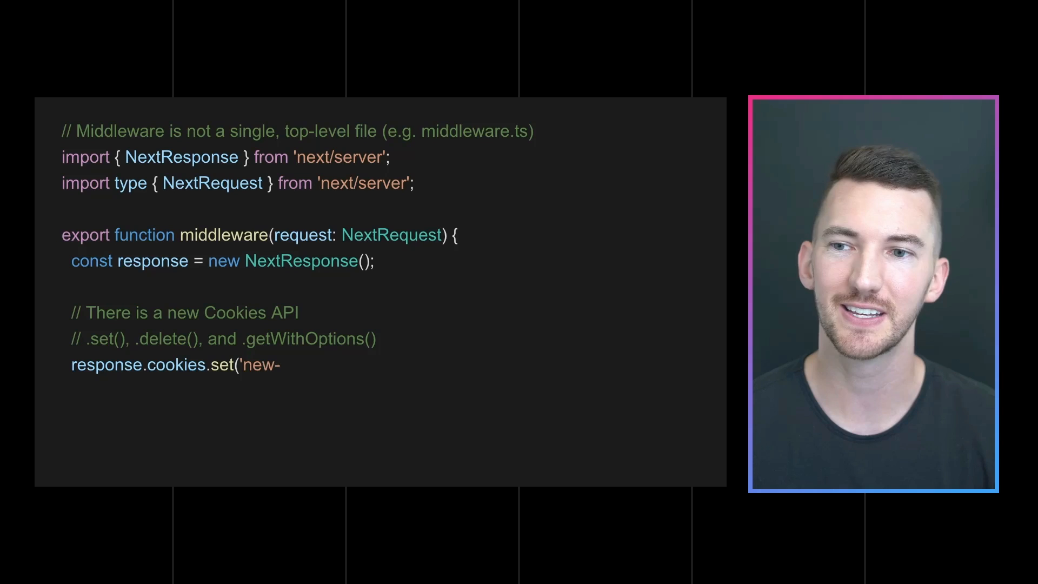
pyautogui.write("experiment', 'true');")
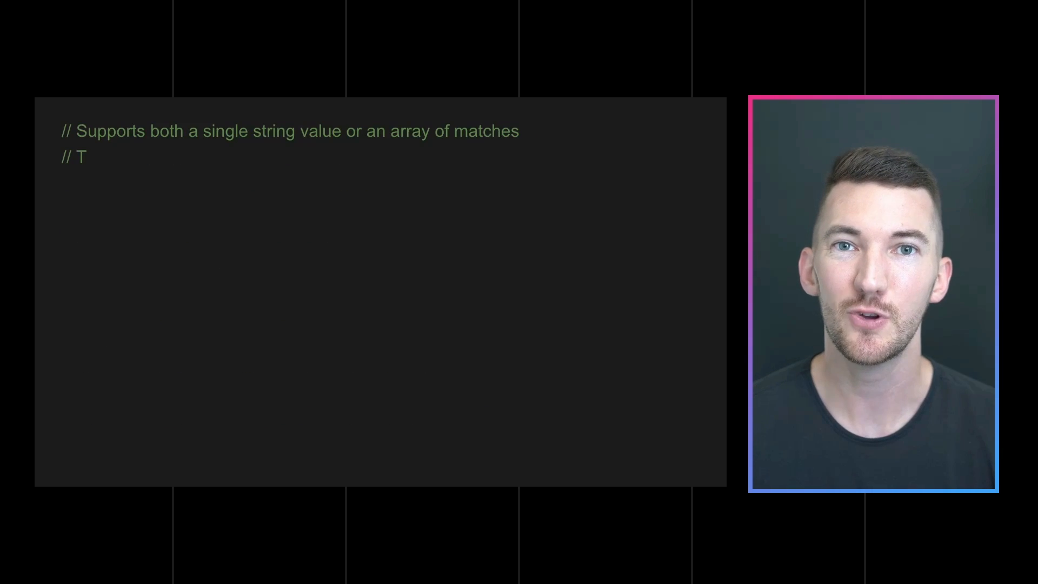
pyautogui.write('his replaces previously nested Middleware files')
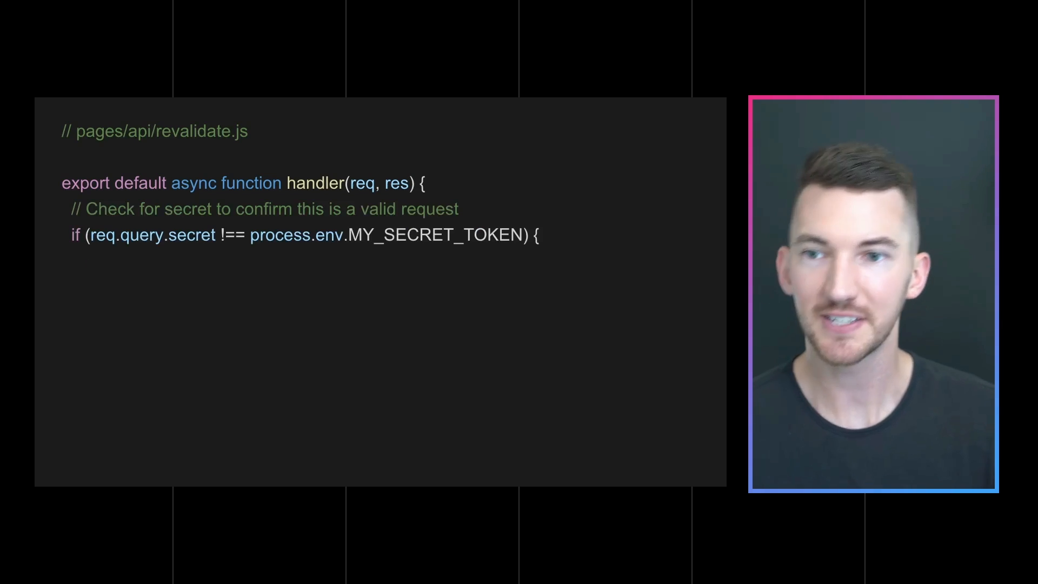
pyautogui.write('return res.status(40')
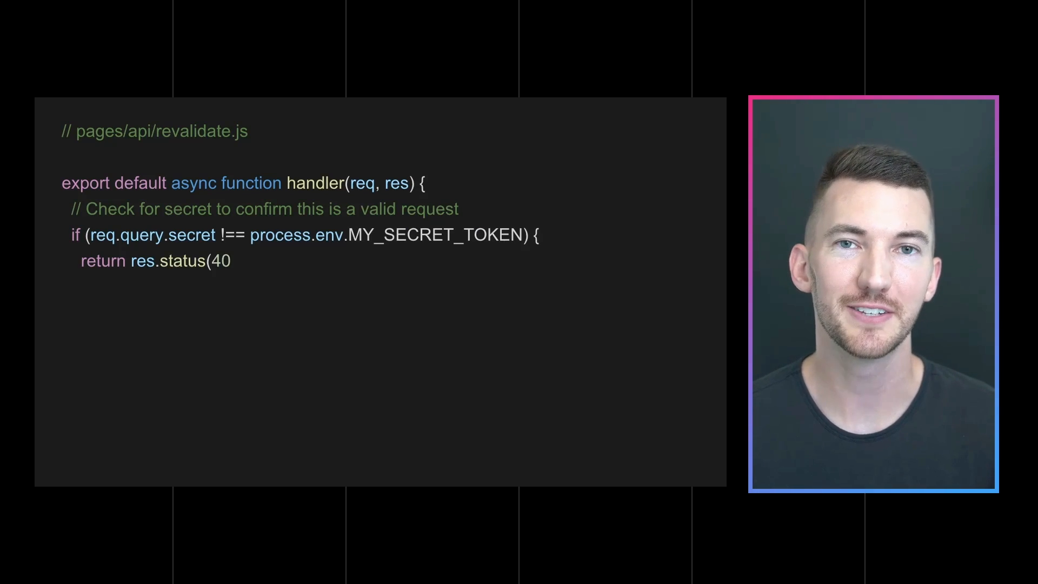
pyautogui.write("1).json({ message: '")
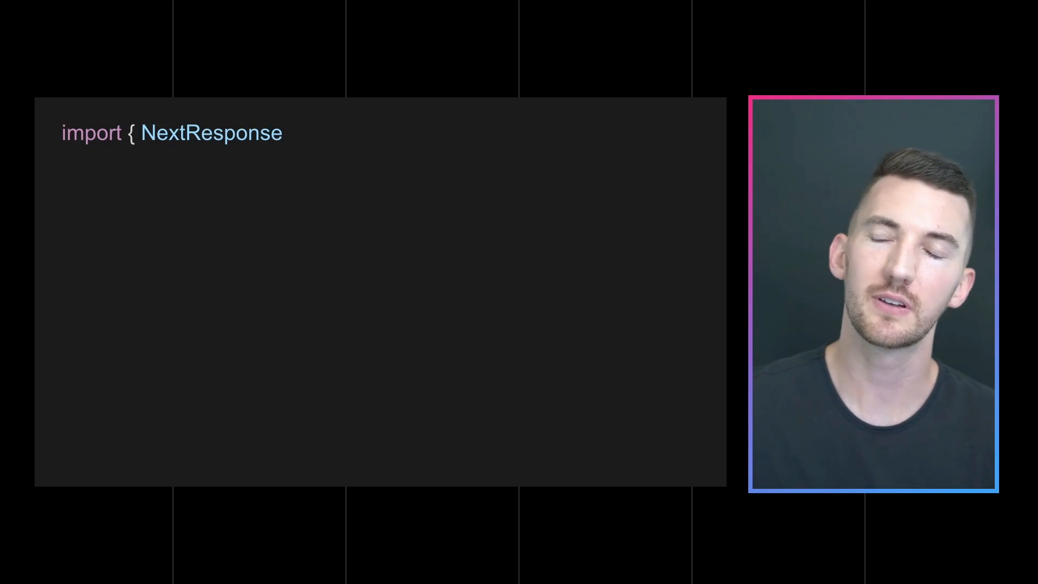
pyautogui.write("} from 'next/server")
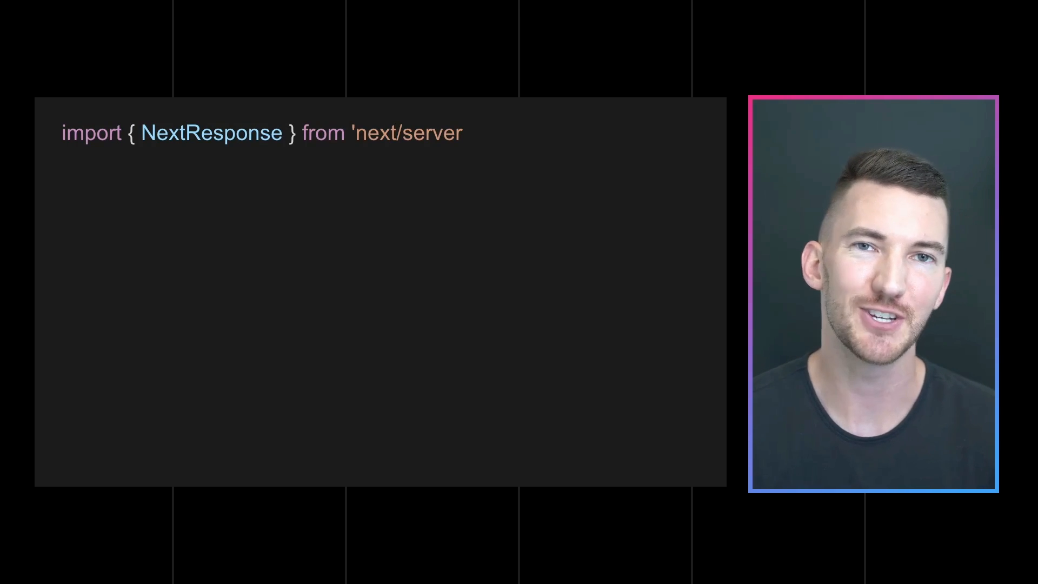
pyautogui.write("'")
pyautogui.write('re')
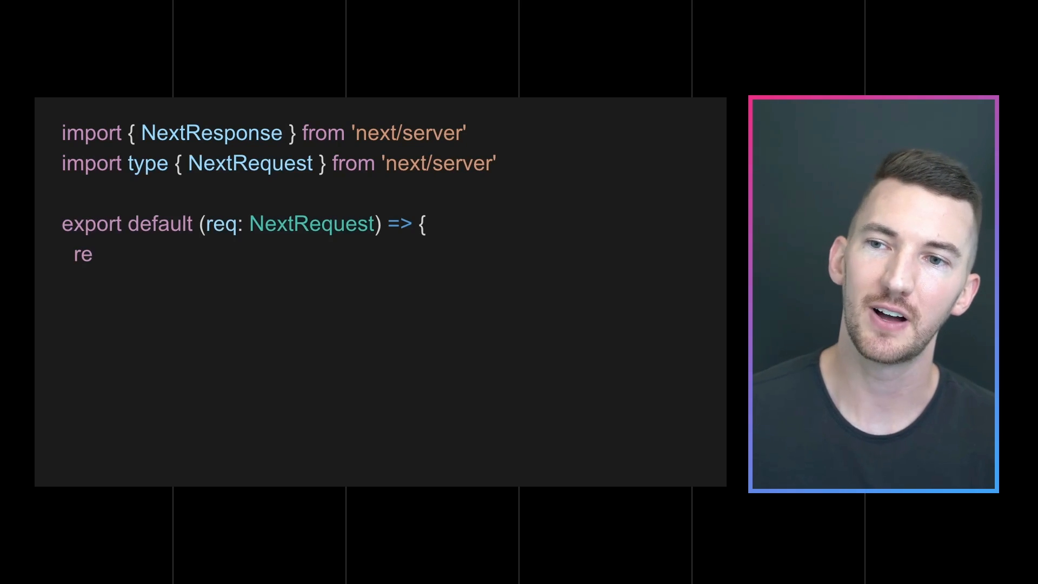
pyautogui.write('turn new Response(`H')
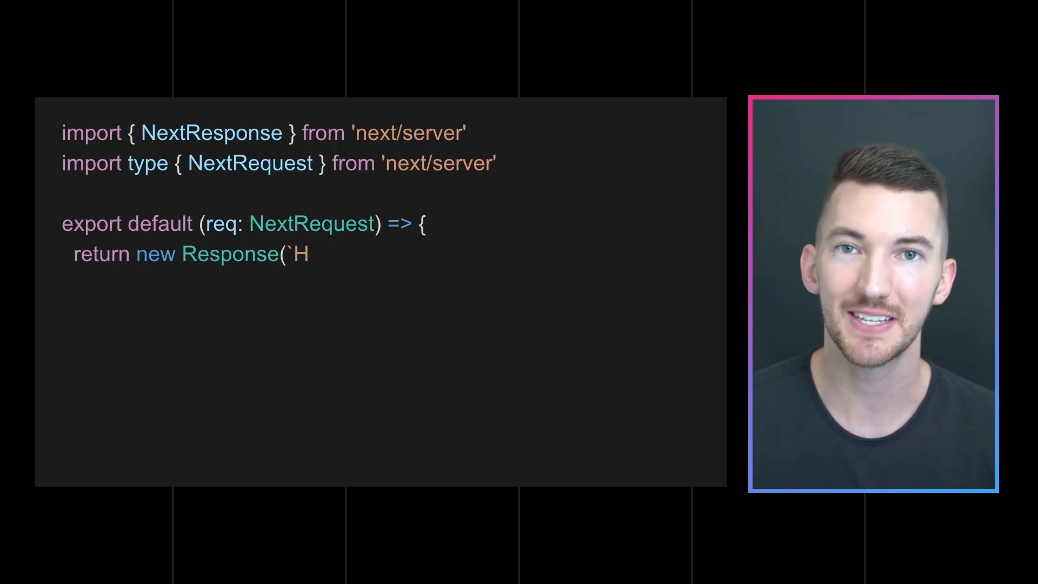
pyautogui.write('ello world!`)')
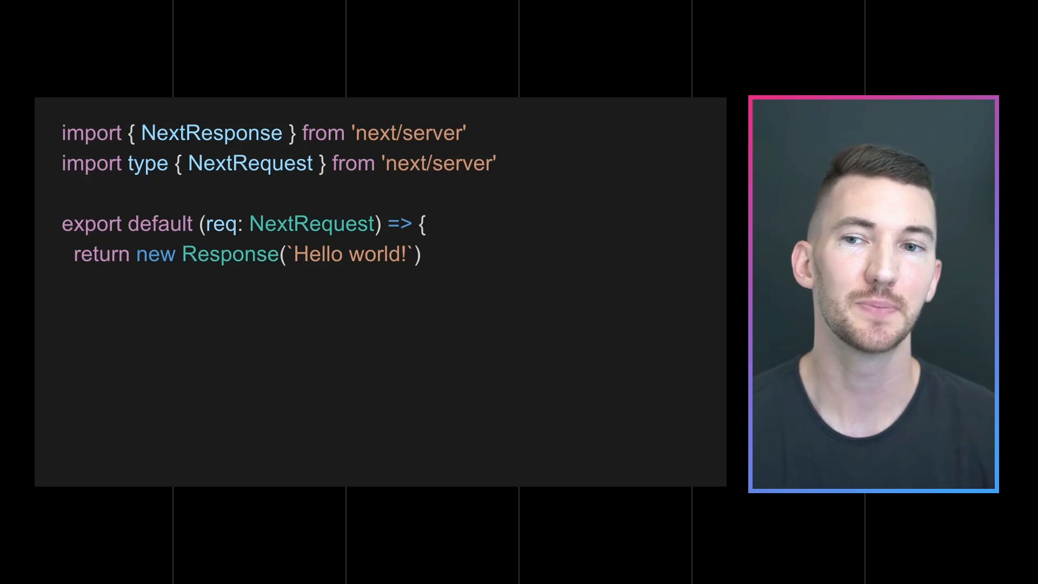
pyautogui.write('}')
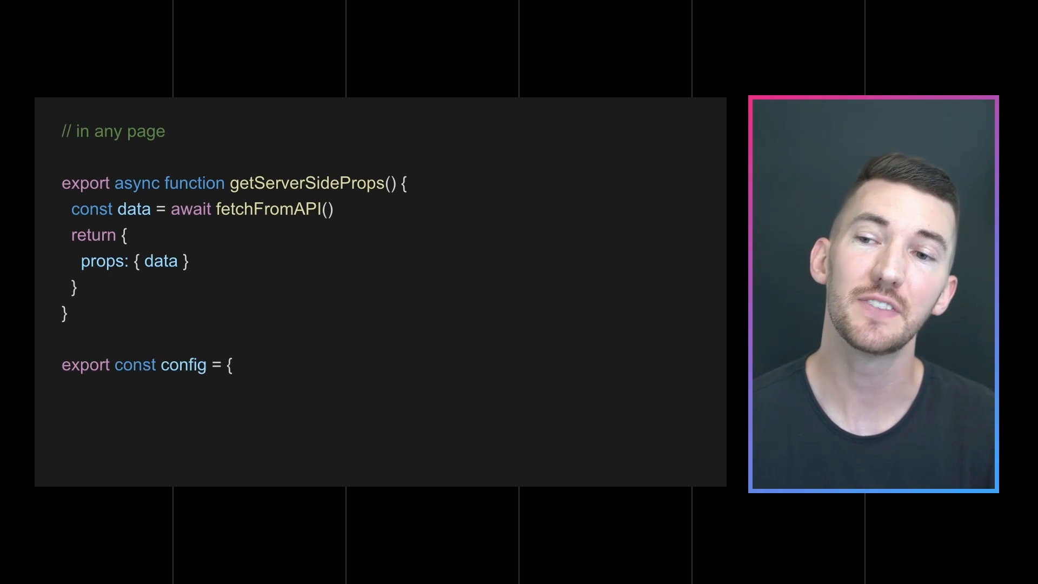
pyautogui.write("runtime: 'nodejs',")
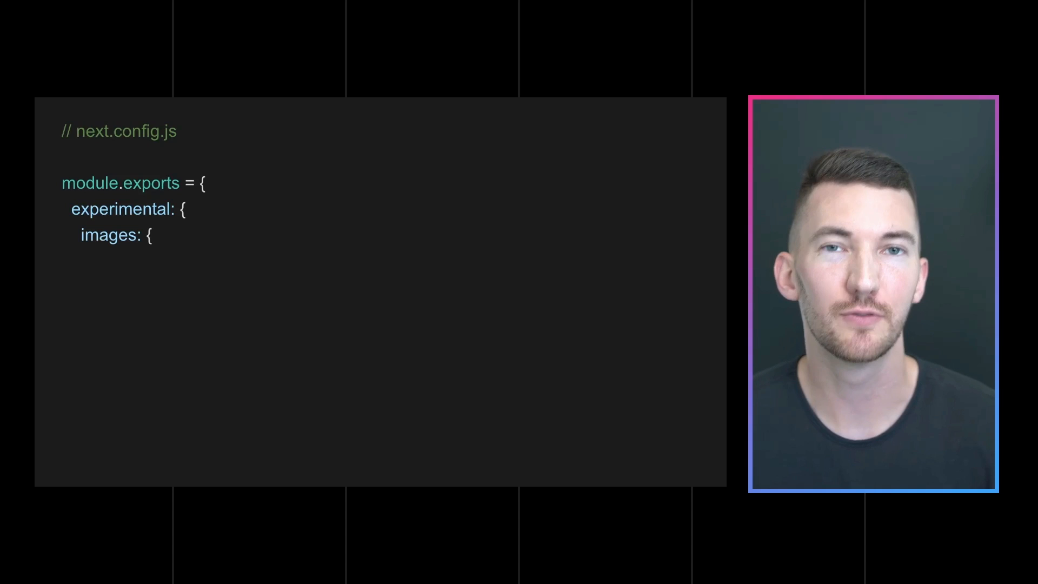
pyautogui.write('remotePatterns: [')
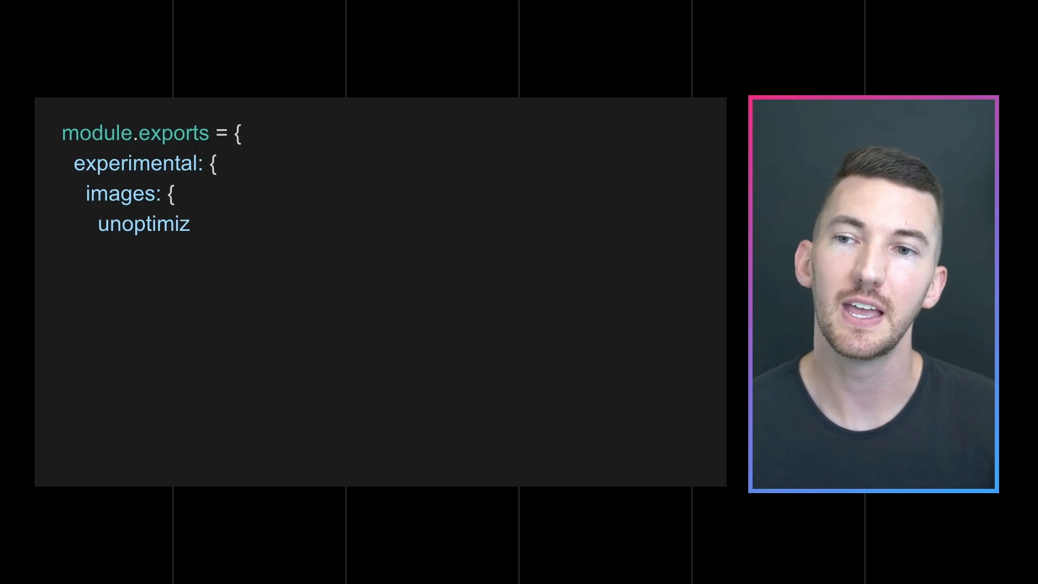
pyautogui.write('ed: true')
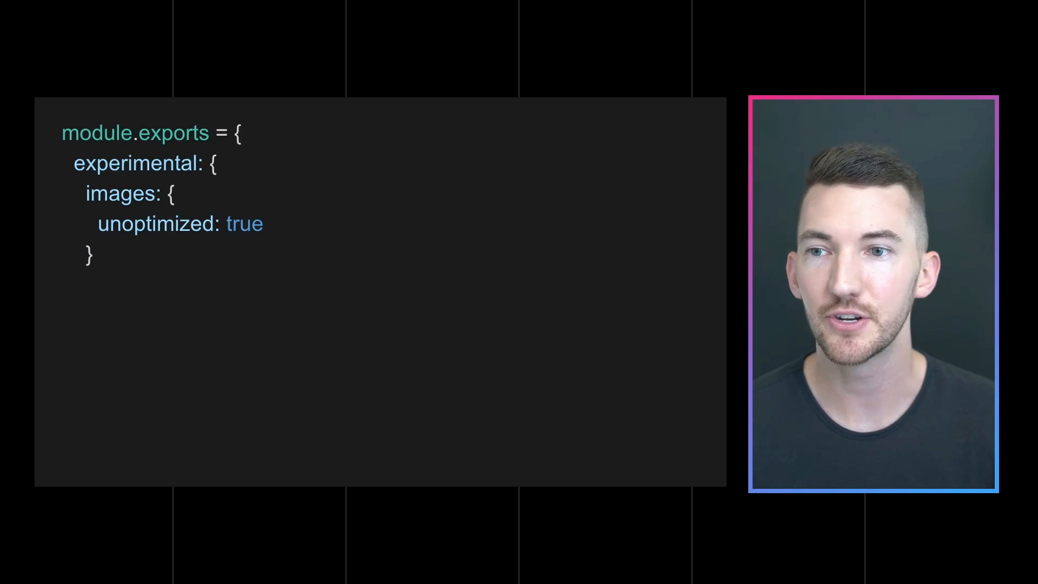